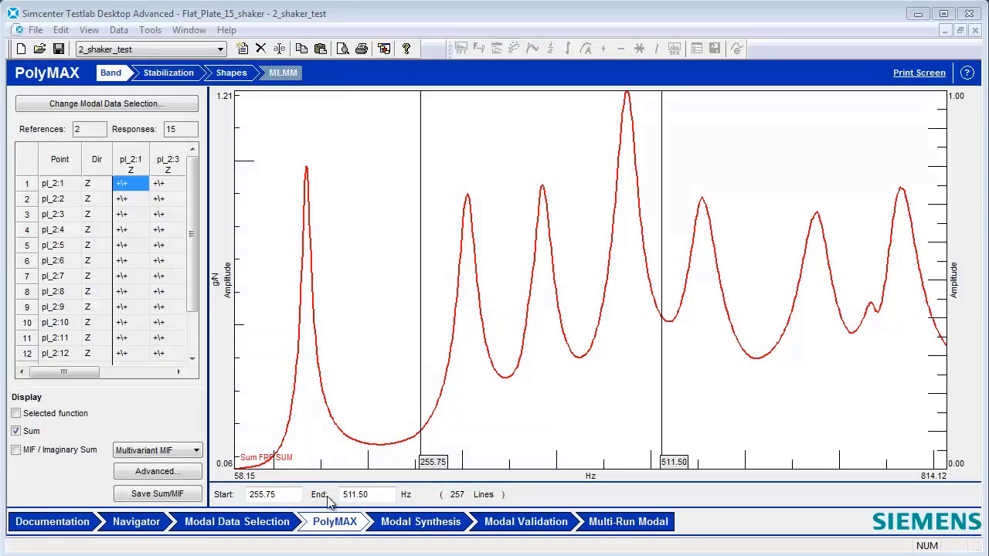
Browse the add-ins list, reading the PolyMAX Modal Analysis and Modal Analysis descriptions.
click(150, 29)
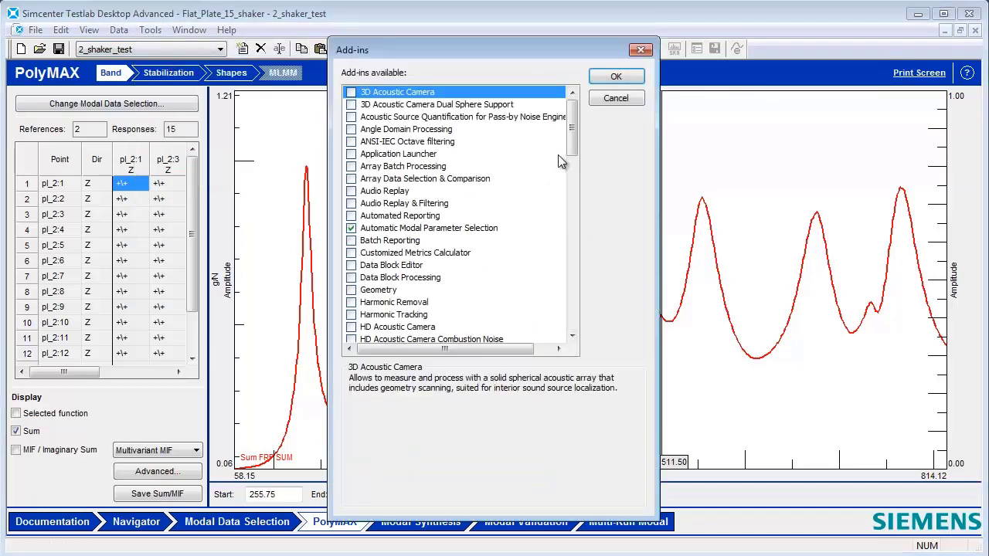
scroll(down, 3)
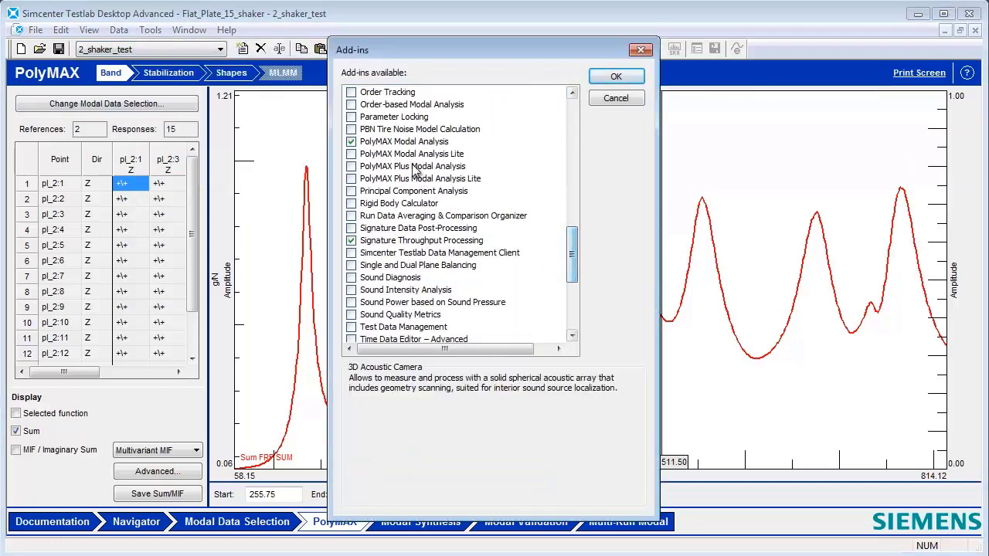
click(404, 142)
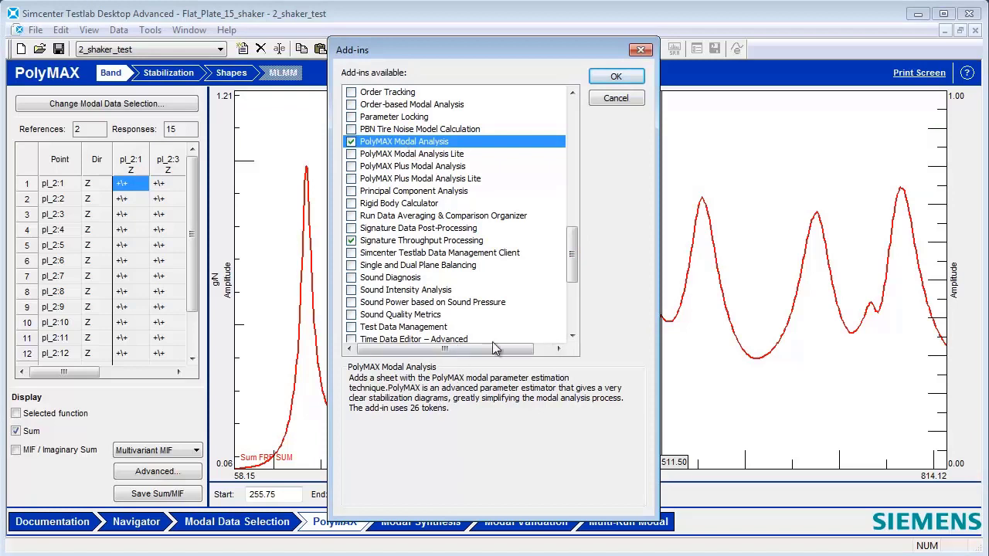
scroll(up, 3)
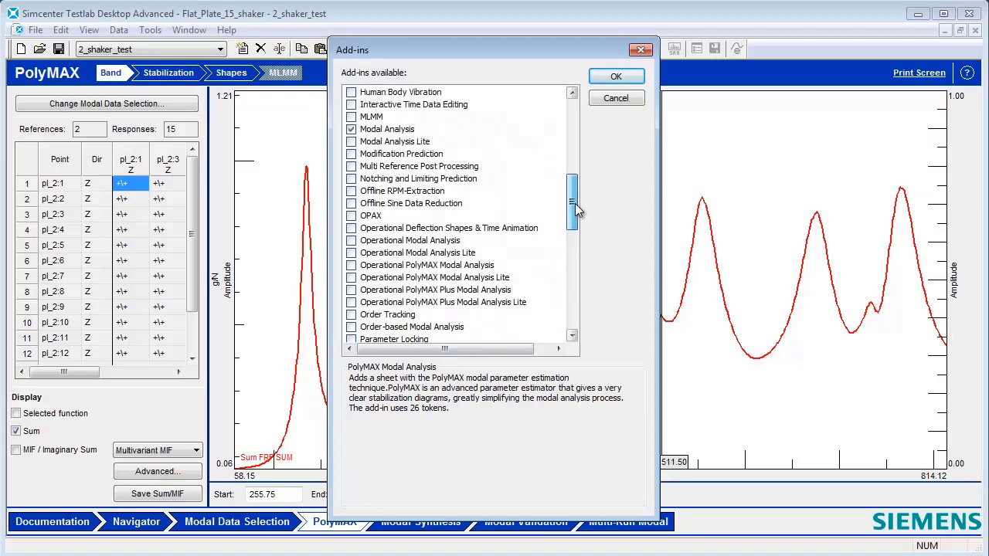
click(388, 129)
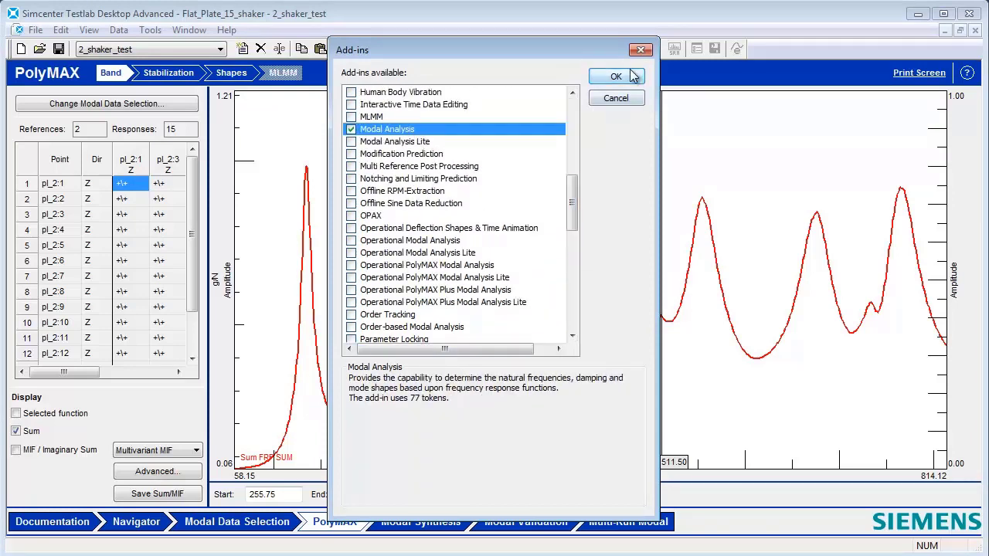
Hide individual response curves and widen the band to 92.85–714.97 Hz (623 lines).
click(616, 76)
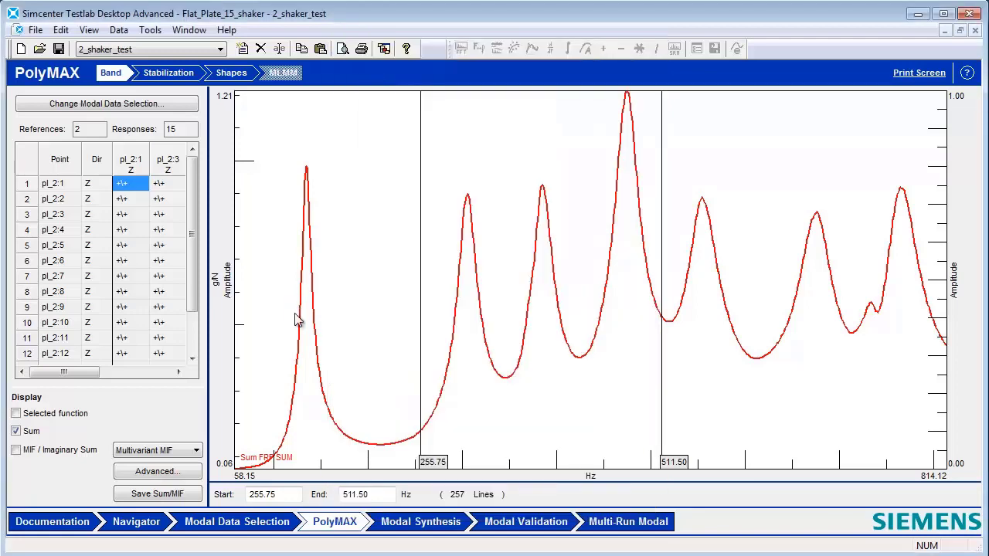
mouse_move(43, 435)
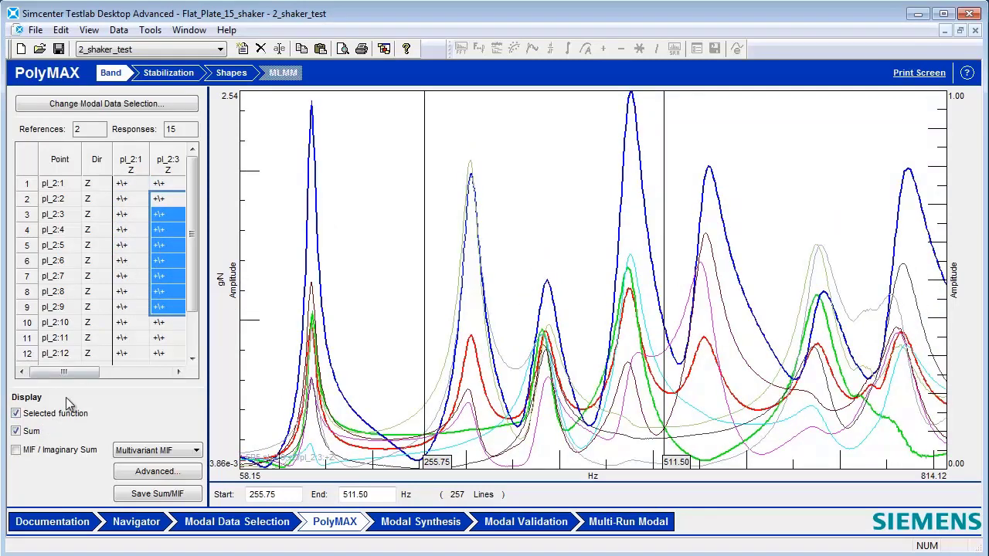
click(15, 412)
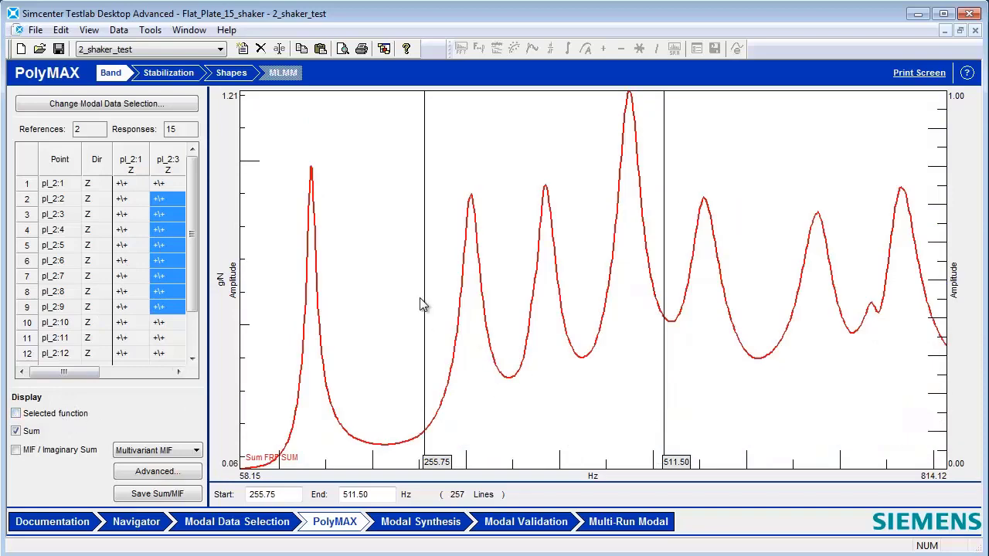
drag(423, 305, 511, 317)
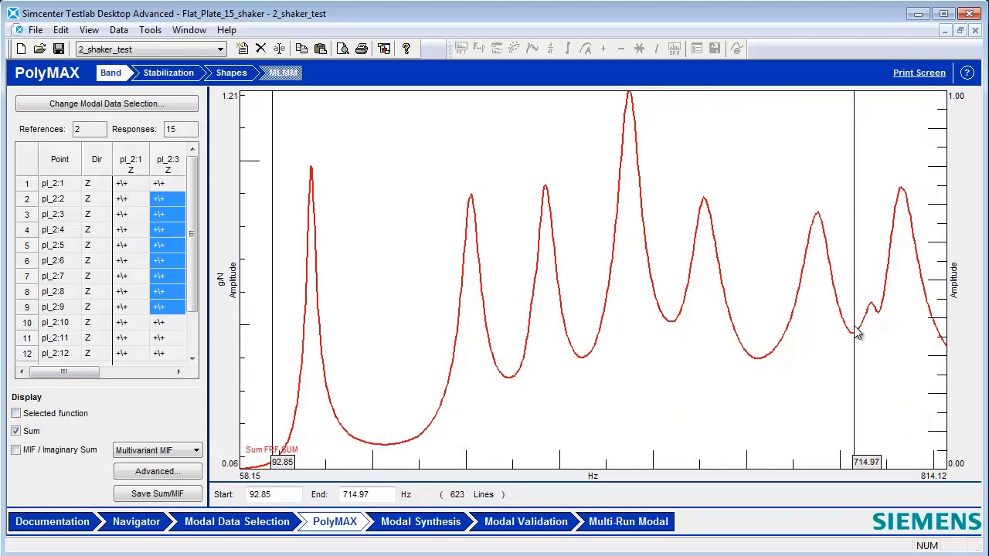
mouse_move(851, 331)
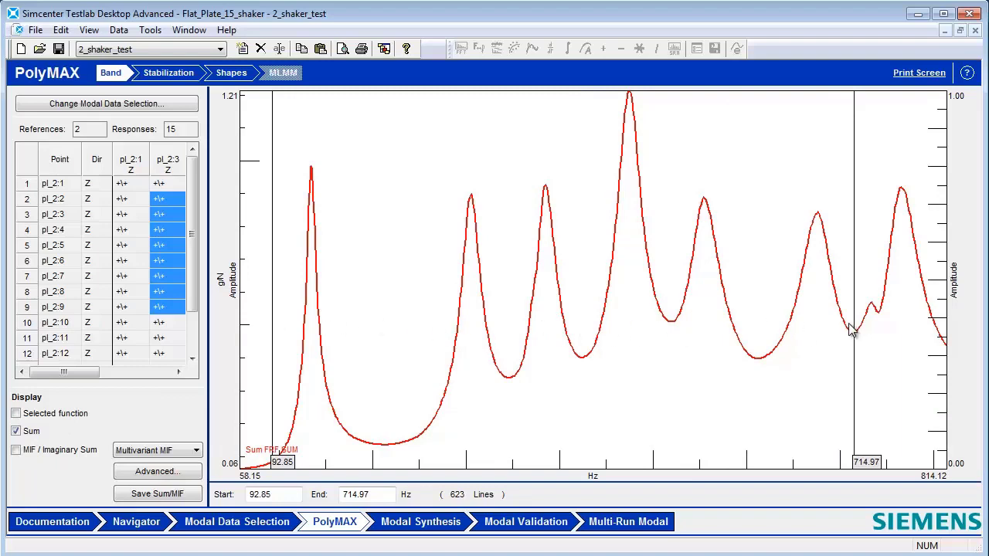
Compute the stabilization diagram and pick seven stable poles from 135.02 to 674.83 Hz.
click(169, 73)
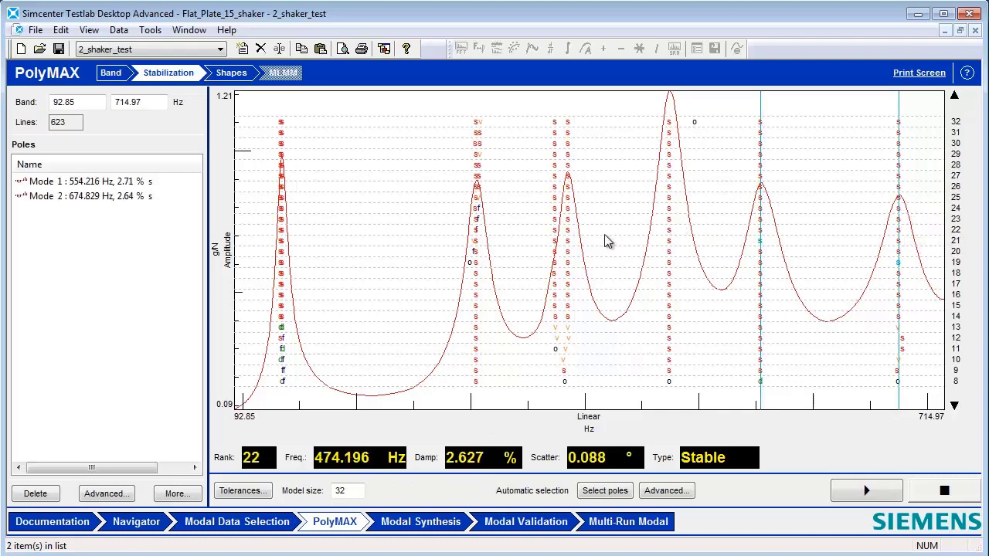
click(568, 232)
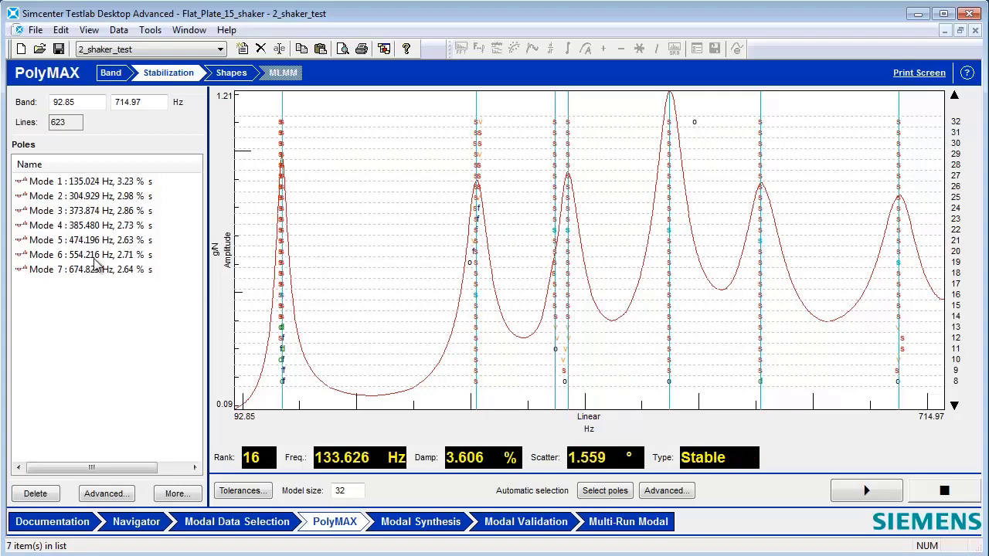
Calculate mode shapes for the picked poles, stored as Processing (15).
click(231, 73)
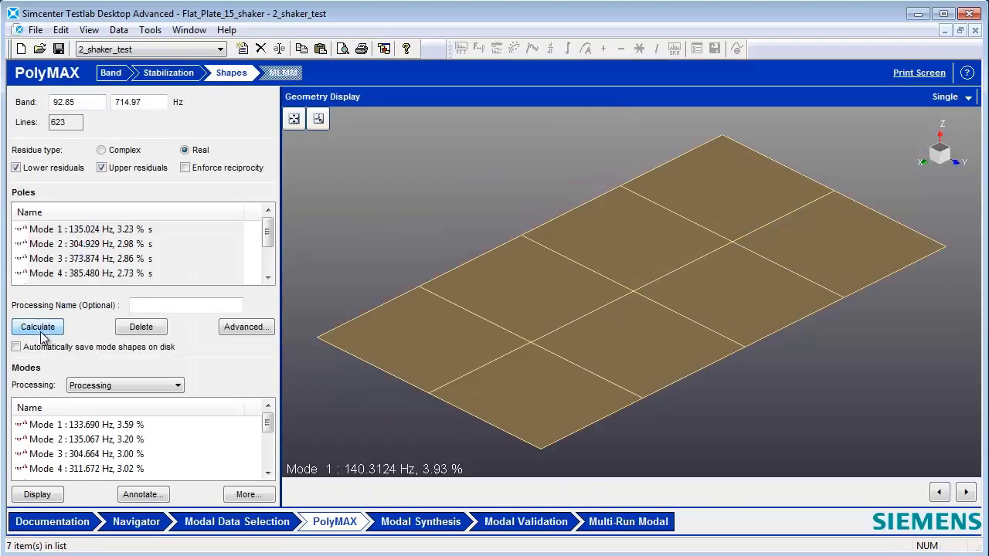
click(37, 326)
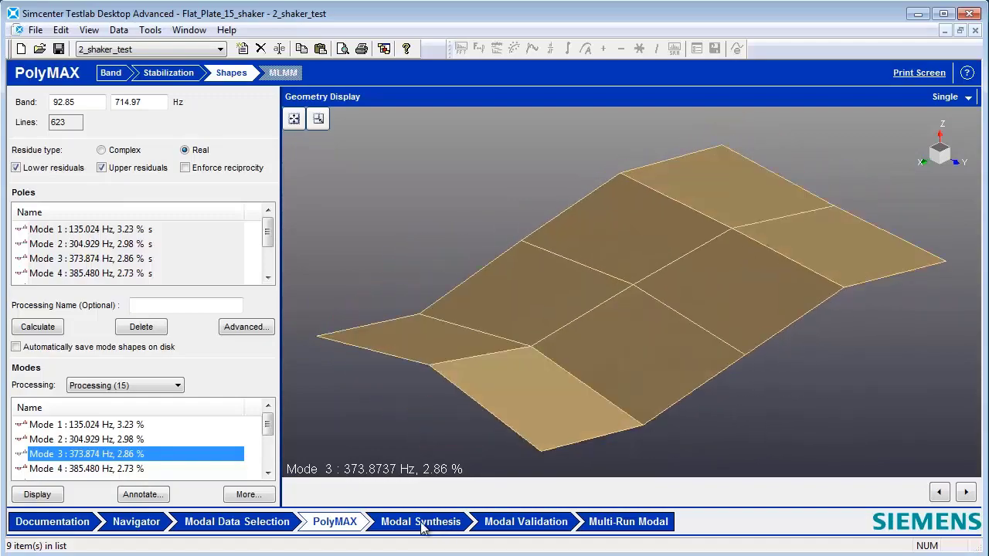
Synthesize FRFs and step through pl_2:2 to pl_2:3 (89.32% and 92.65% correlation).
click(420, 522)
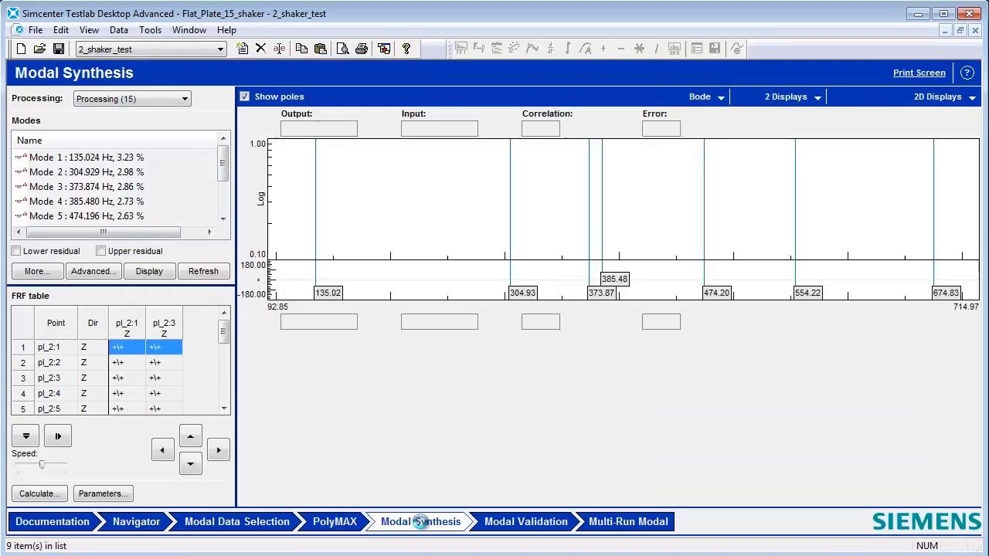
click(149, 271)
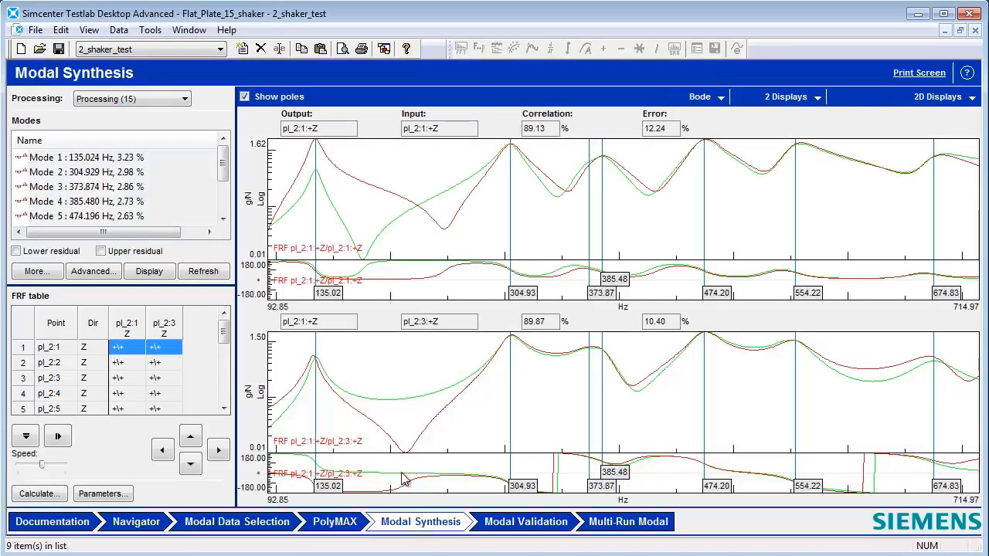
mouse_move(831, 363)
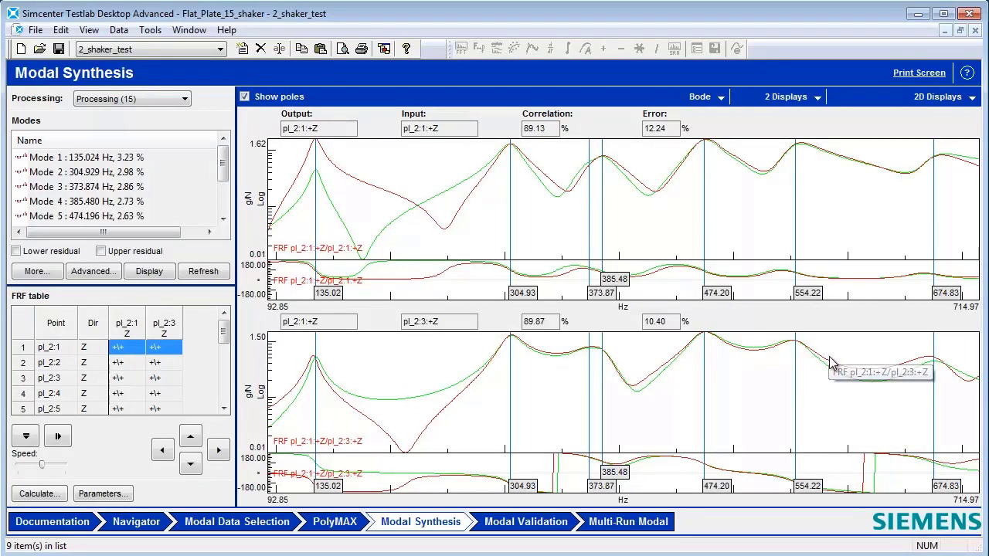
mouse_move(614, 306)
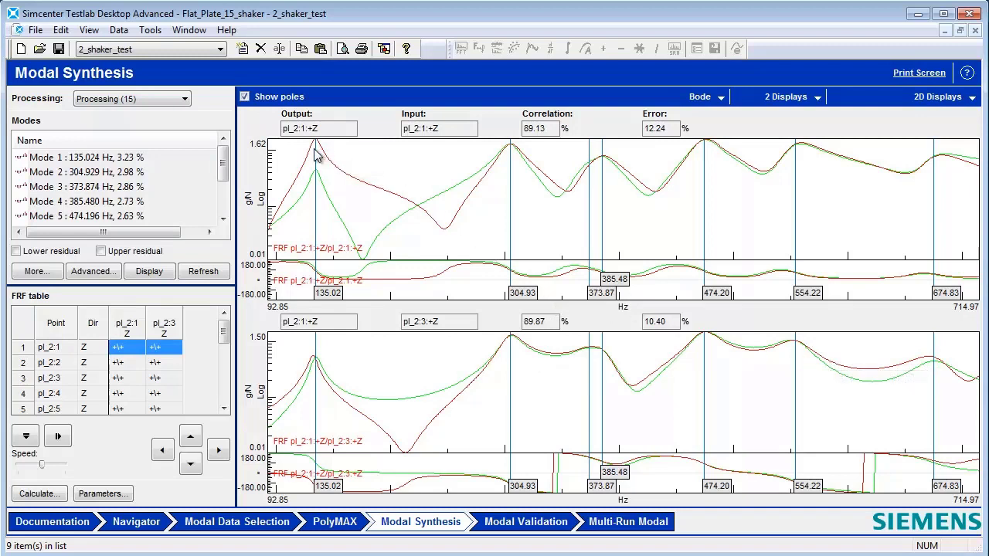
mouse_move(535, 139)
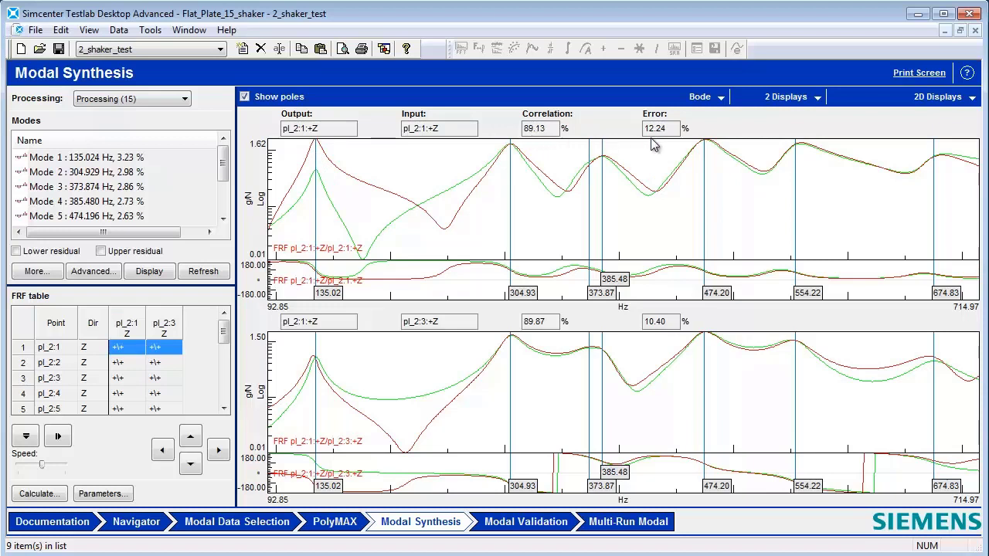
mouse_move(863, 217)
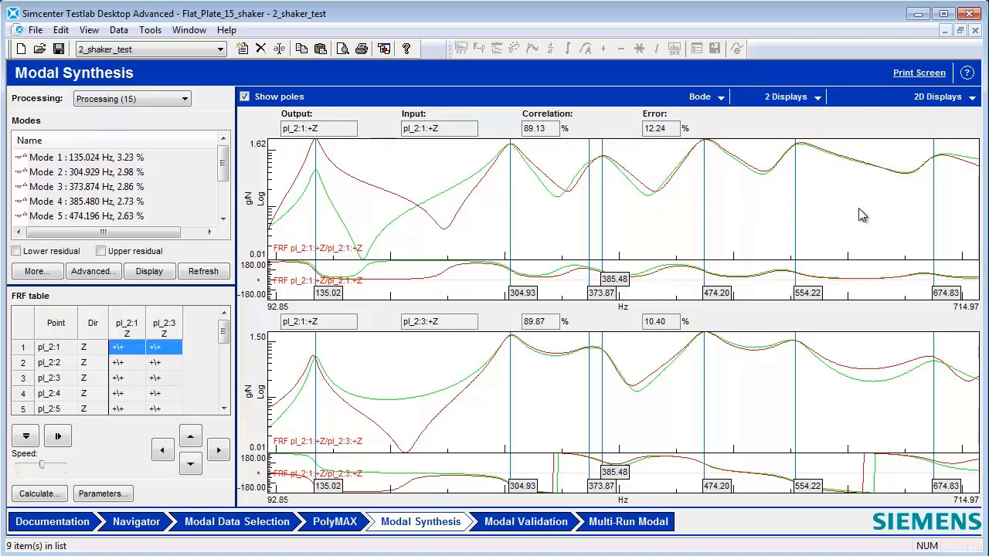
mouse_move(370, 306)
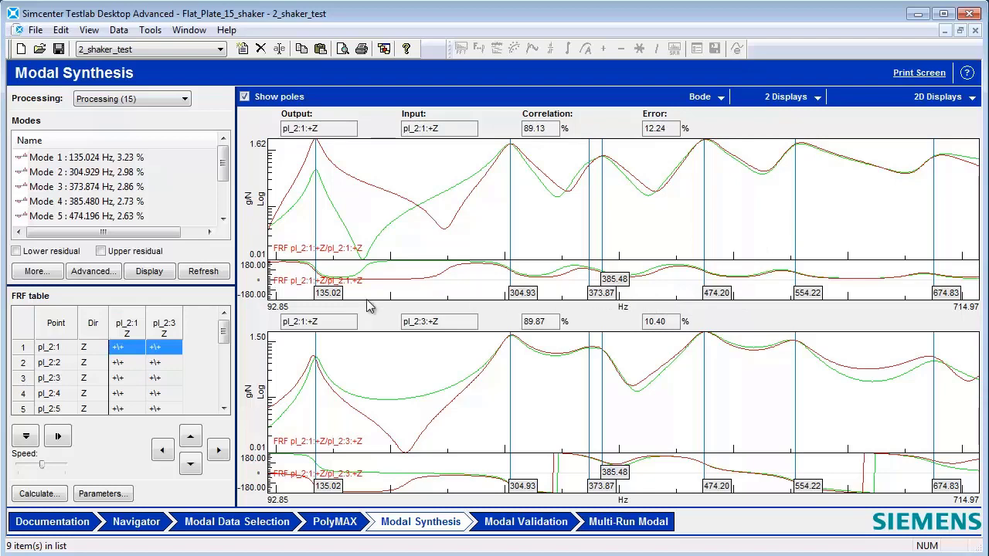
click(190, 463)
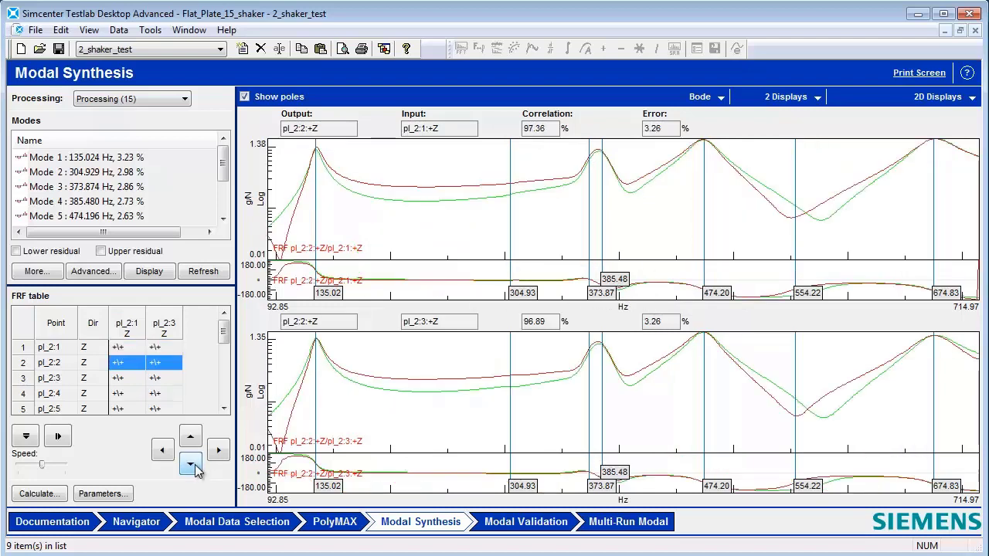
click(190, 463)
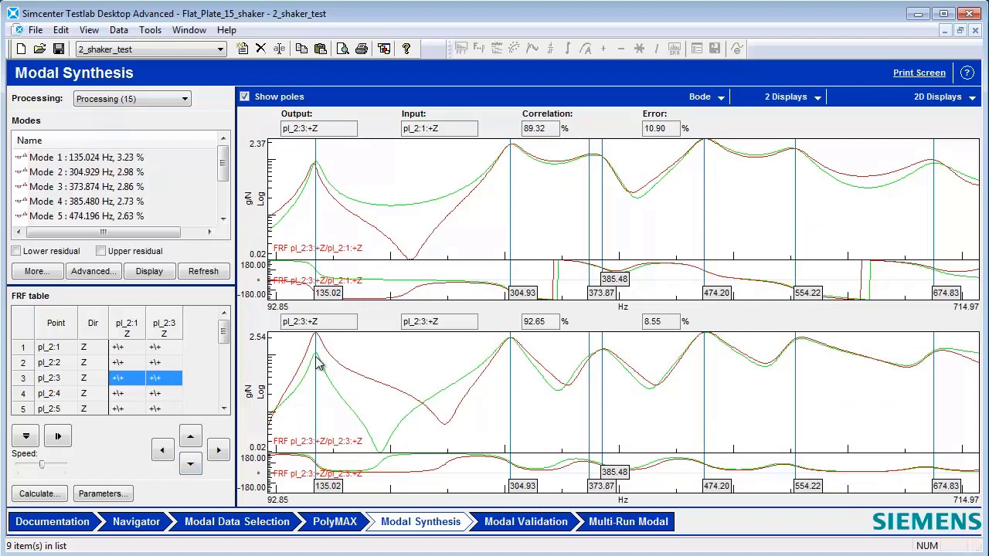
mouse_move(534, 527)
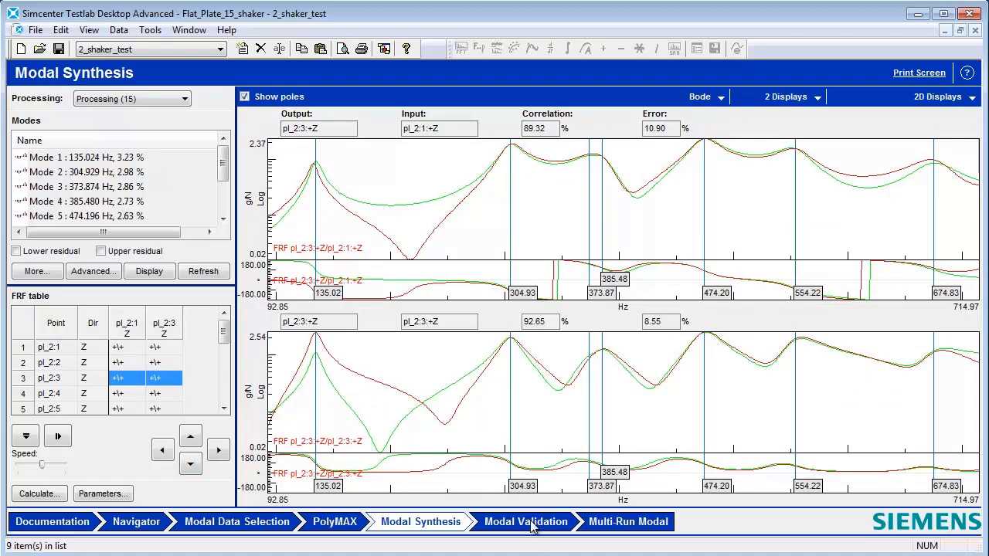
Show the Modal Validation Auto MAC table for modes 1–7 beside the plate geometry.
click(526, 521)
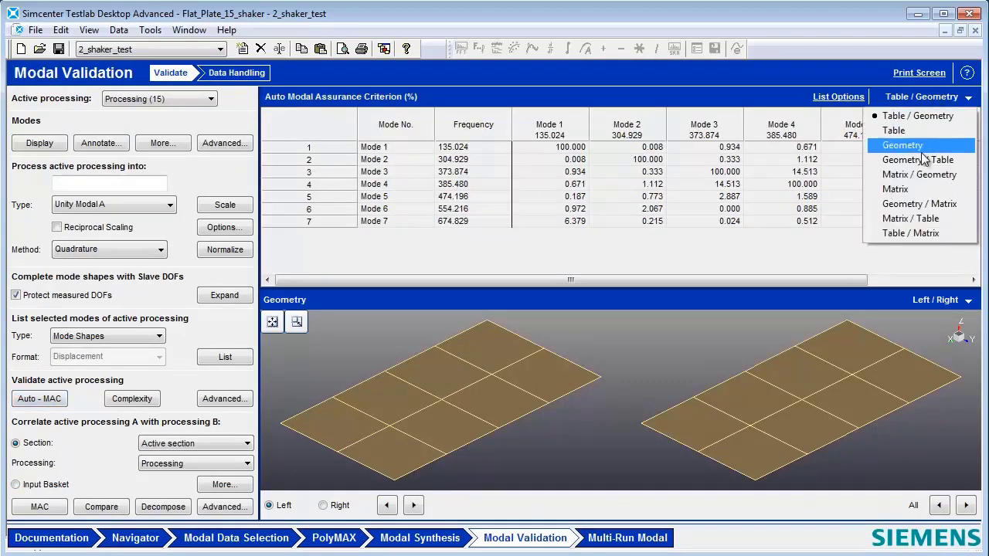
click(919, 174)
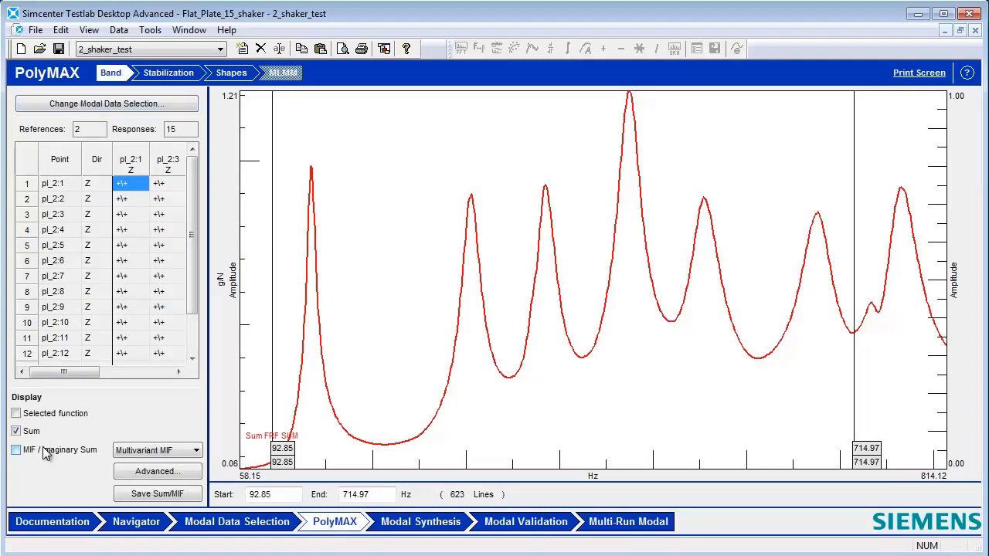
Overlay the MIF imaginary sum on the band plot with two mode indicator functions.
click(16, 450)
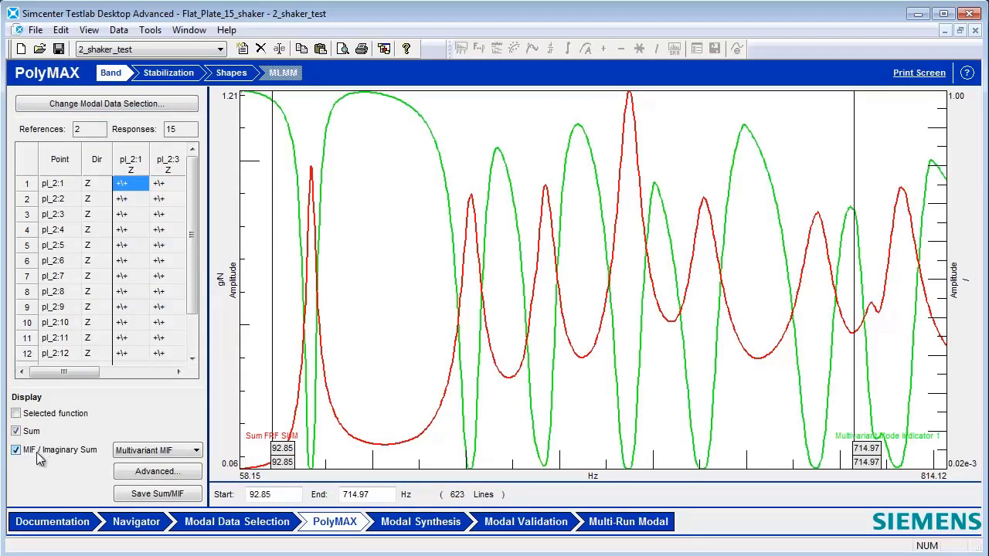
mouse_move(69, 464)
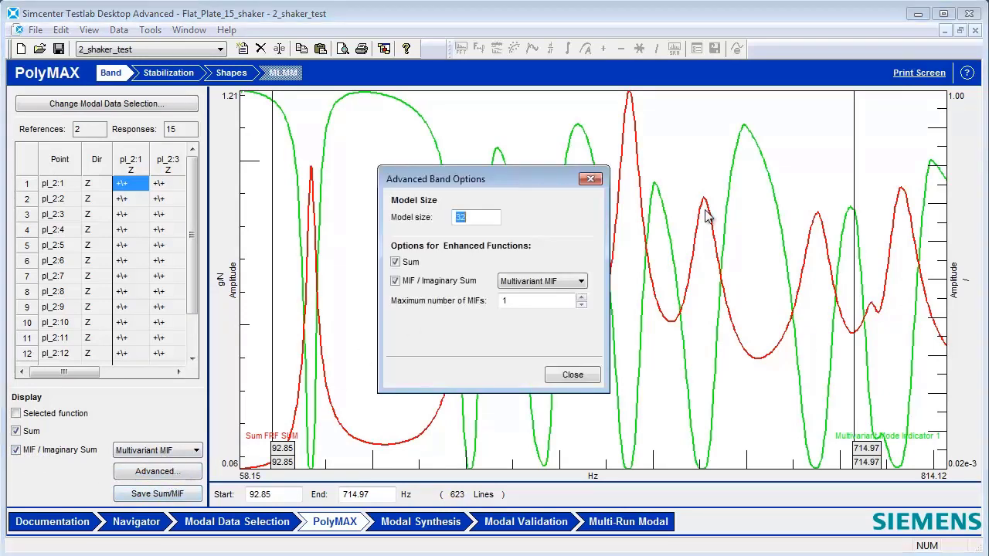
click(581, 296)
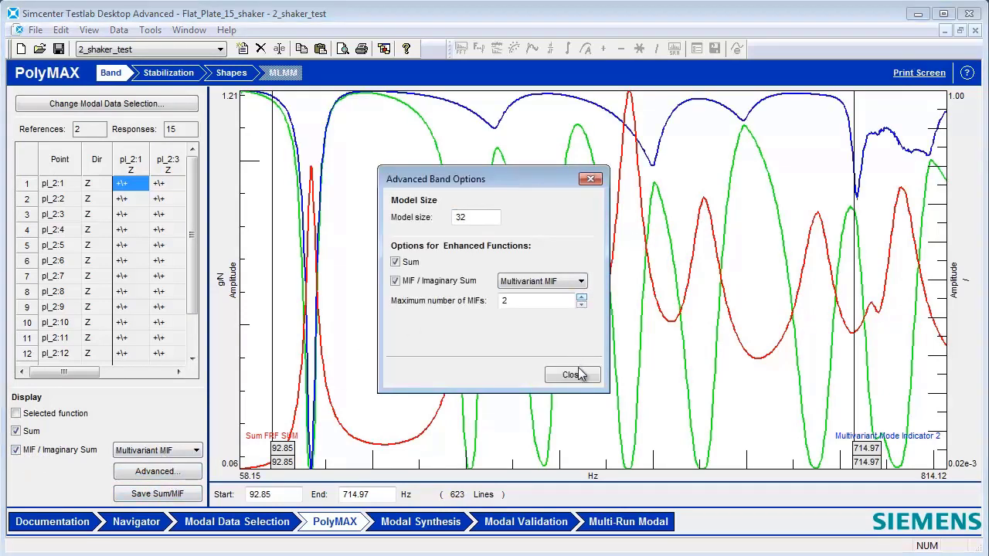
click(572, 375)
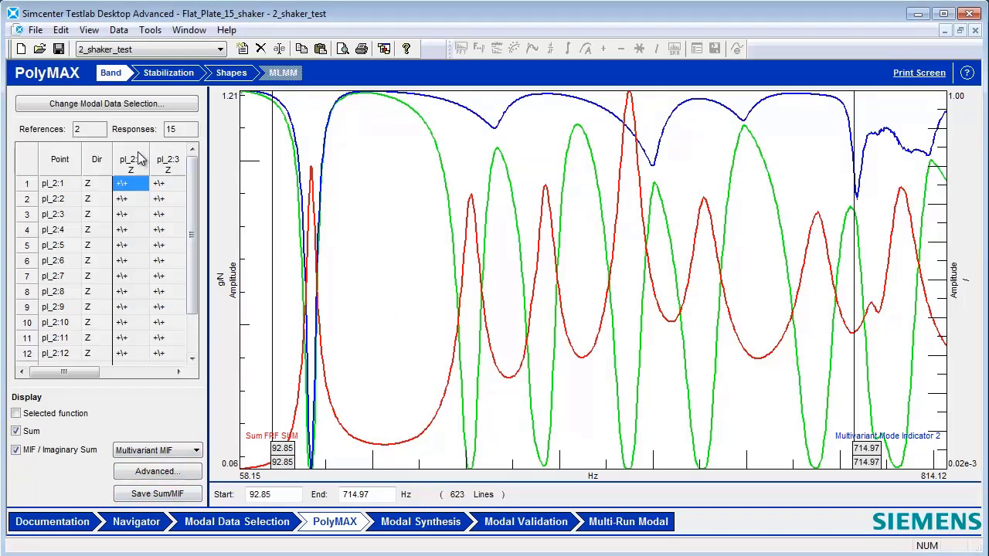
mouse_move(97, 138)
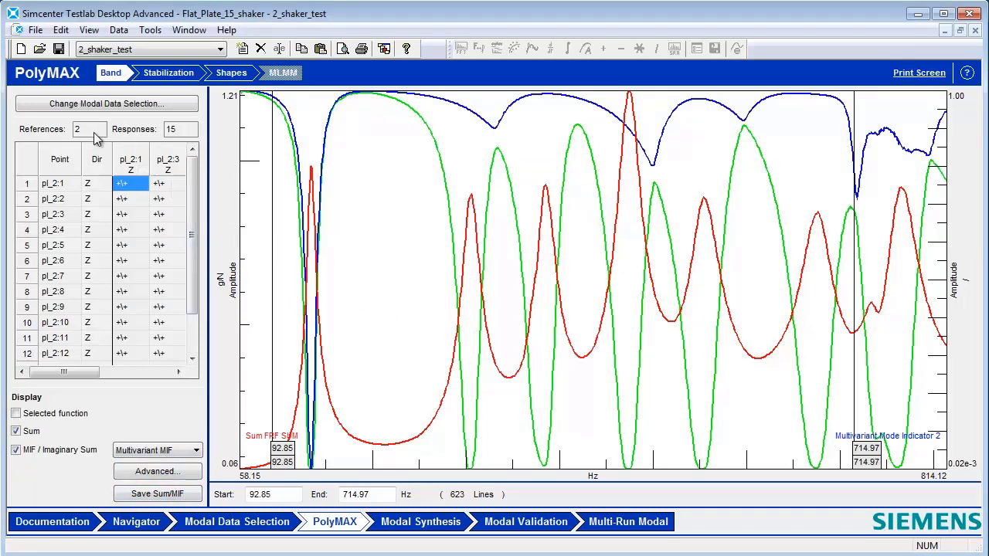
mouse_move(328, 305)
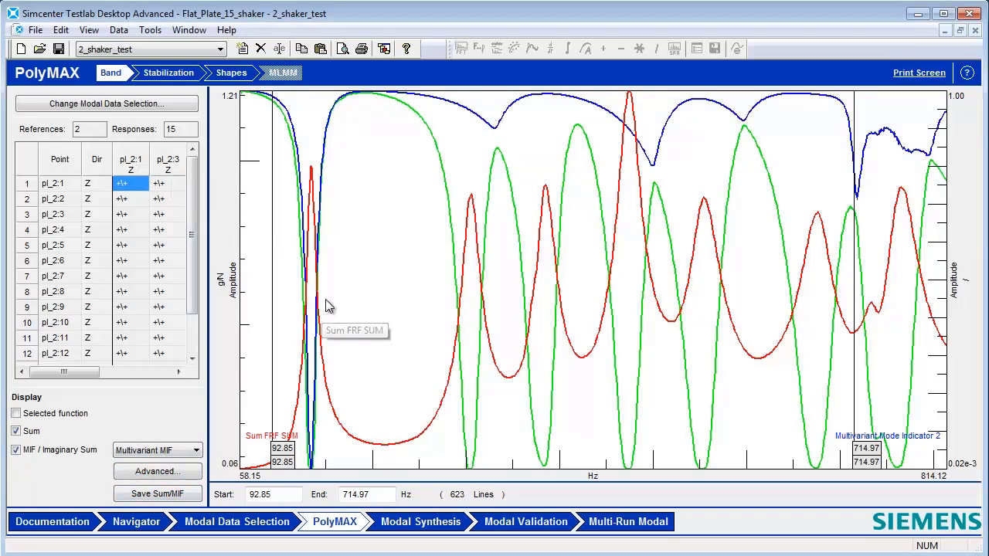
mouse_move(313, 141)
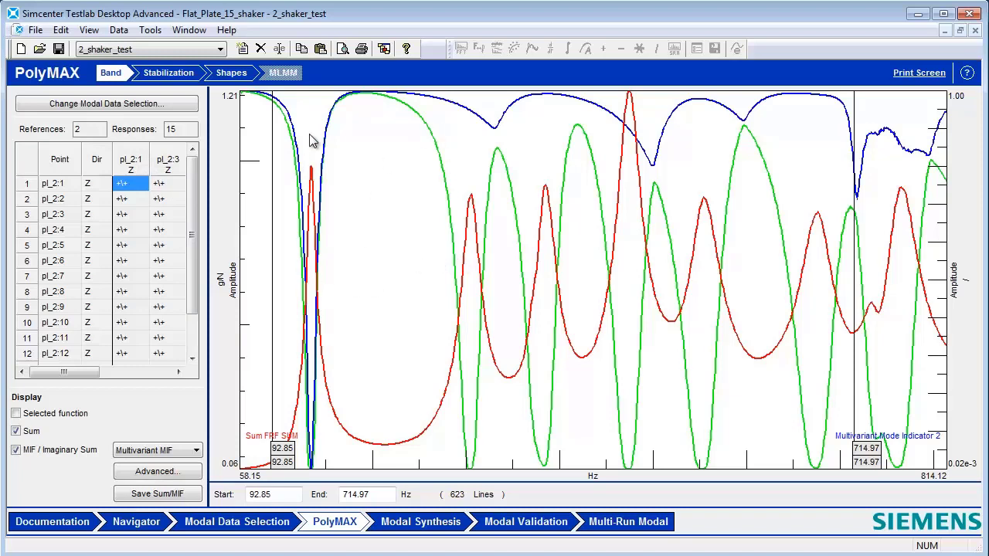
mouse_move(312, 411)
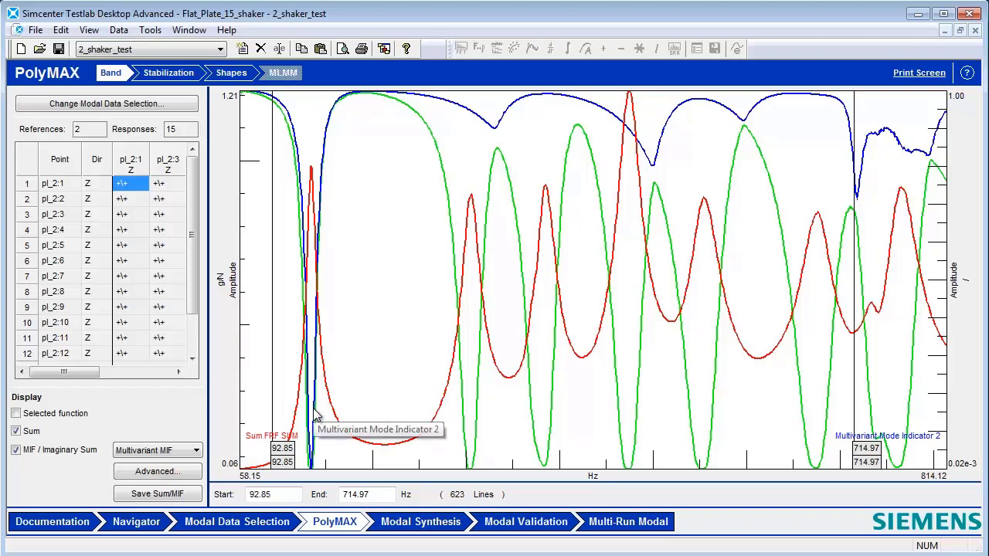
mouse_move(172, 76)
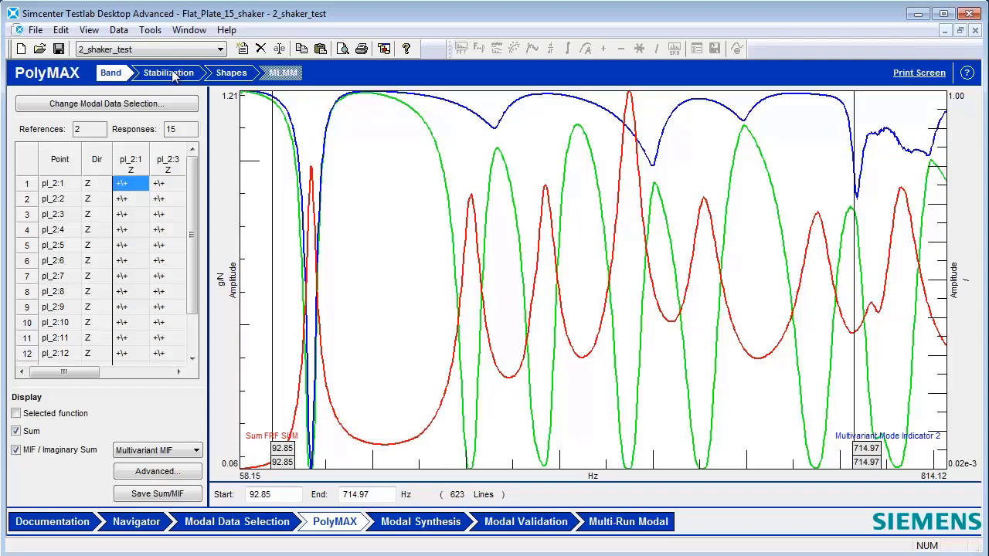
click(167, 73)
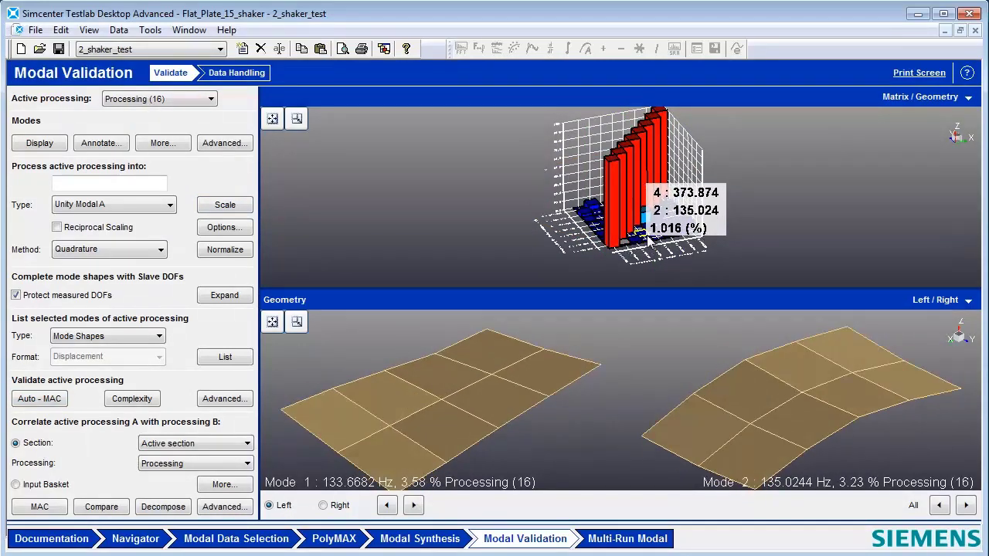
Select the MAC bar for modes 4 and 2 to view their shapes side by side.
click(414, 506)
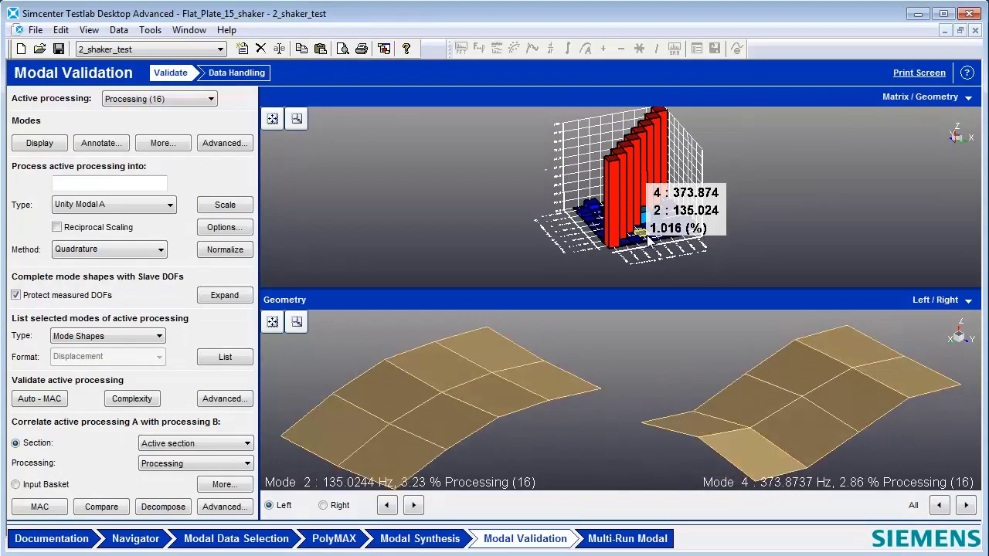